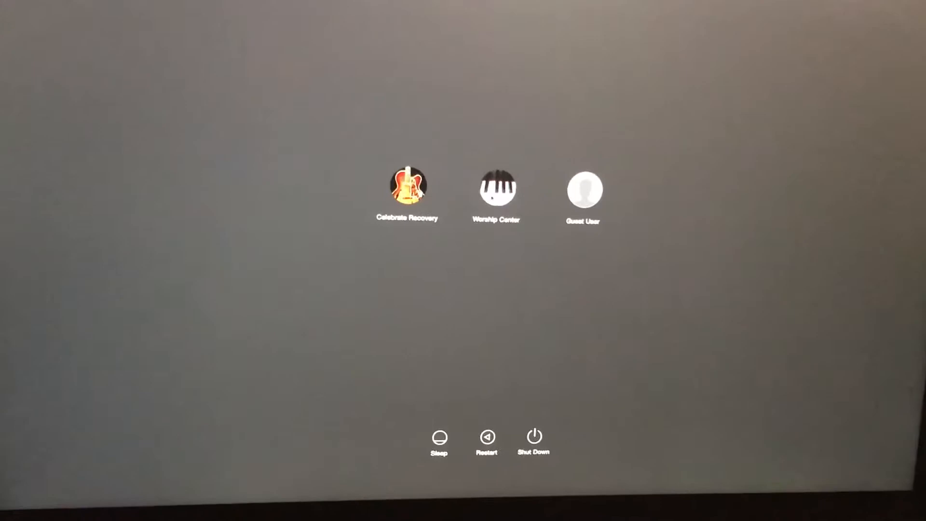
Step: Select the Worship Center user icon to bring up its password prompt
click(496, 187)
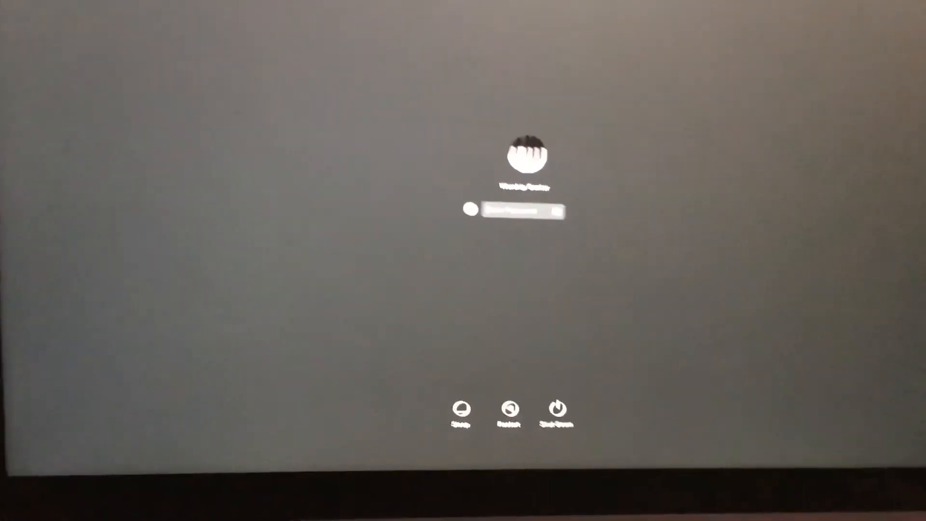